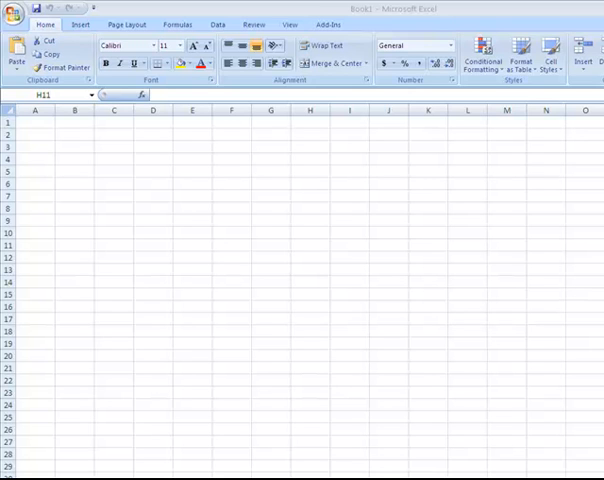
{"action": "mouse_move", "coordinate": [12, 150]}
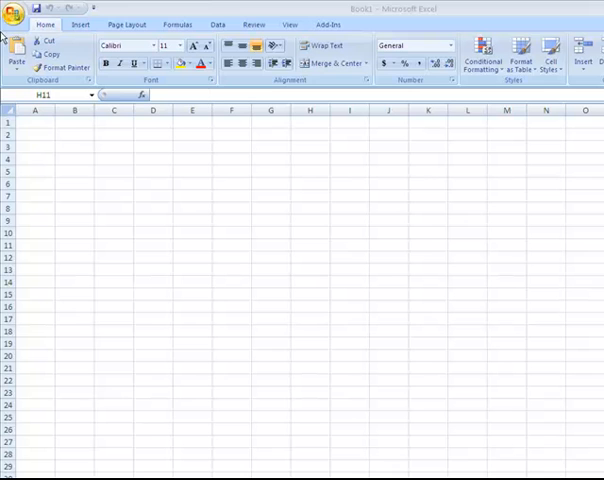
Step: Open the Gulf View condominium workbook from the Recent Documents list
{"action": "left_click", "coordinate": [14, 8]}
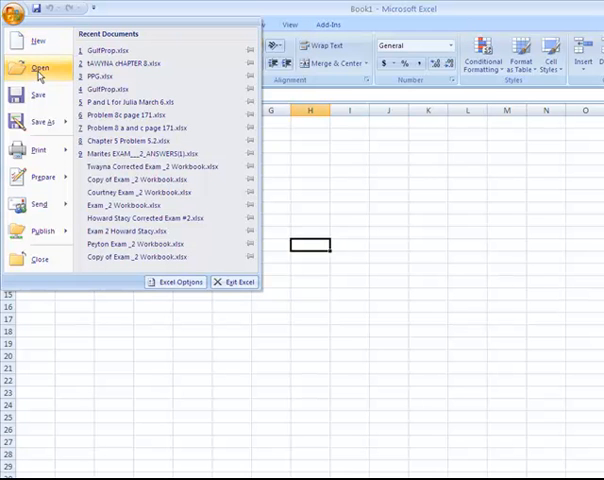
{"action": "mouse_move", "coordinate": [120, 50]}
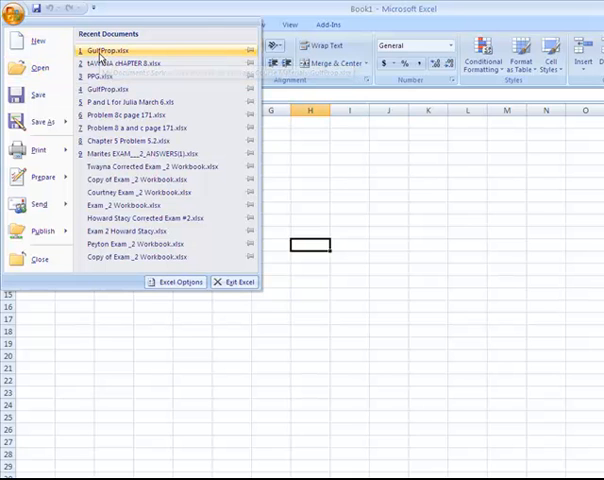
{"action": "left_click", "coordinate": [116, 52]}
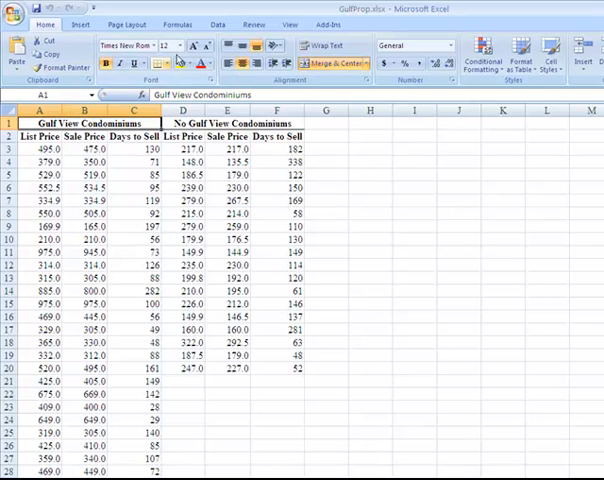
Step: Bring up the Data Analysis tool list from the Data ribbon
{"action": "left_click", "coordinate": [216, 24]}
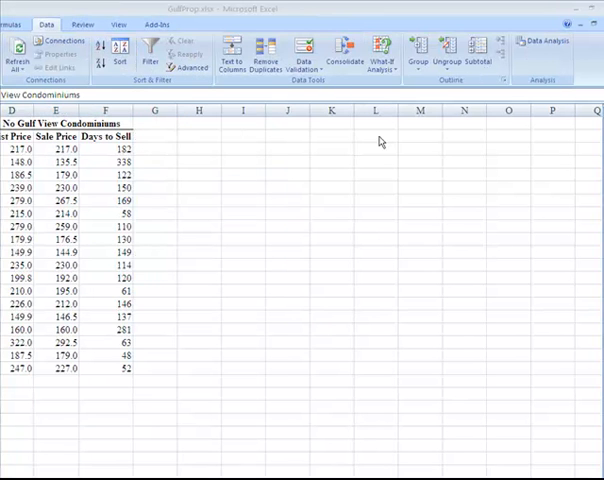
{"action": "left_click", "coordinate": [544, 44]}
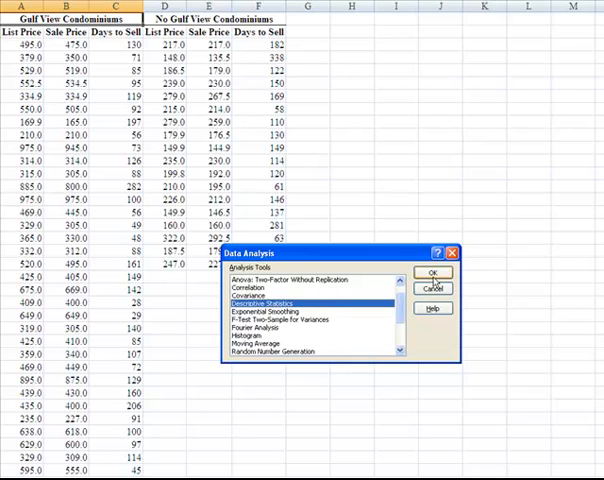
Step: Set Descriptive Statistics input from $A$1 with labels, output sheet 'Gulf View Properties', summary statistics on
{"action": "left_click", "coordinate": [432, 272]}
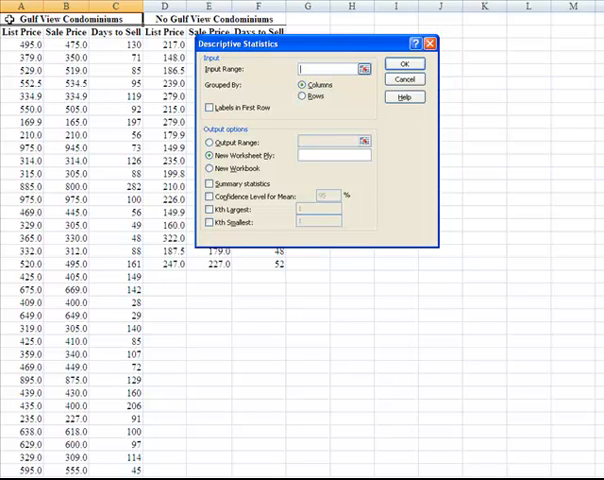
{"action": "type", "text": "$A$1"}
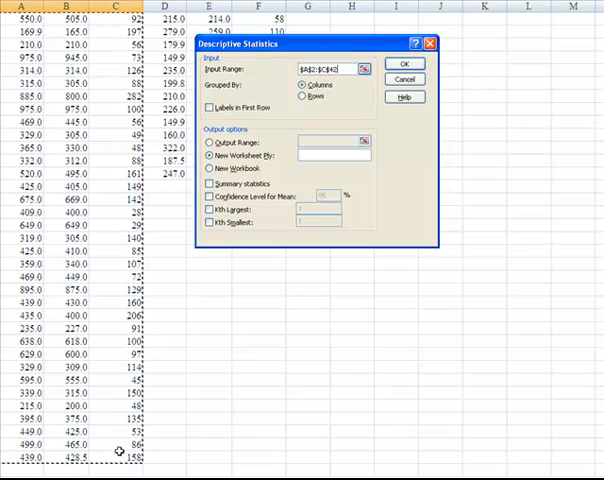
{"action": "left_click", "coordinate": [208, 108]}
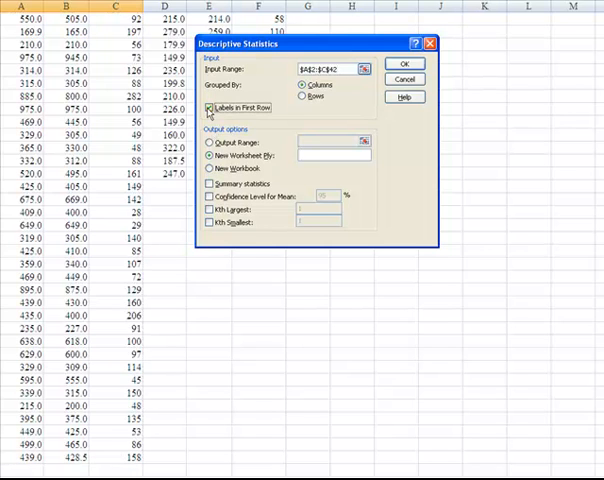
{"action": "left_click", "coordinate": [206, 108]}
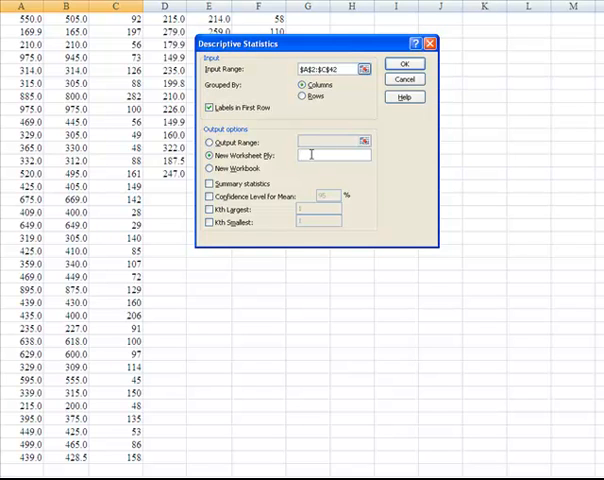
{"action": "type", "text": "Gulf View"}
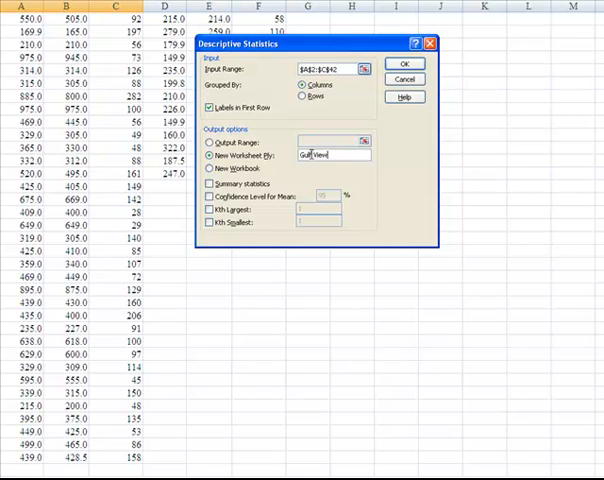
{"action": "type", "text": "Properties"}
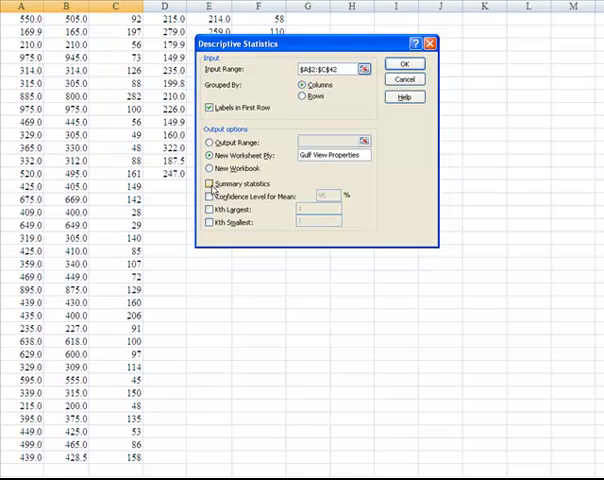
{"action": "left_click", "coordinate": [208, 184]}
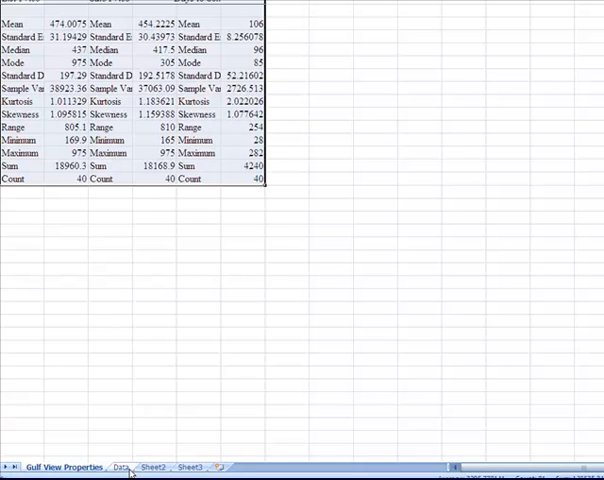
Step: Glance at the original Data sheet, then return to the Gulf View Properties sheet
{"action": "left_click", "coordinate": [120, 466]}
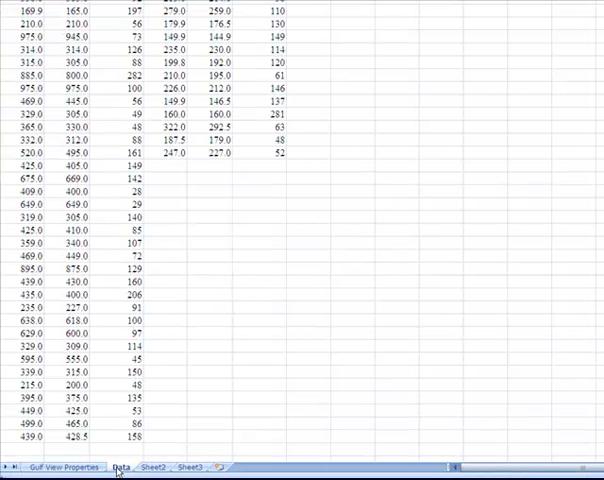
{"action": "left_click", "coordinate": [64, 466]}
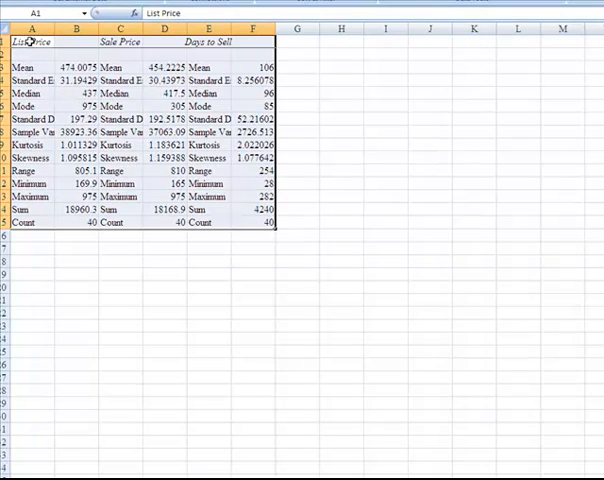
Step: AutoFit the output columns so statistic names like Standard Deviation show in full
{"action": "left_click", "coordinate": [120, 42]}
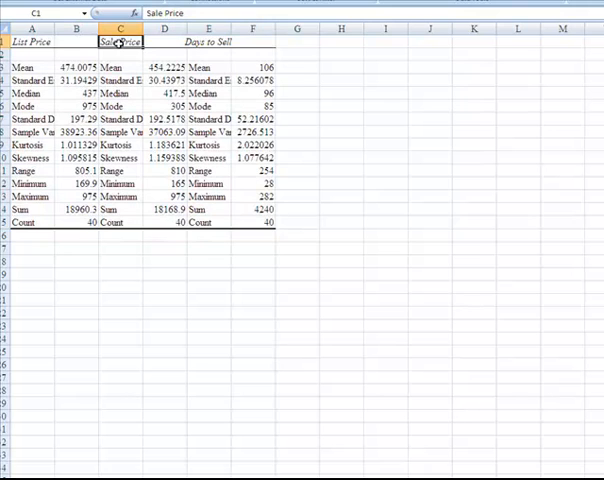
{"action": "left_click", "coordinate": [206, 42]}
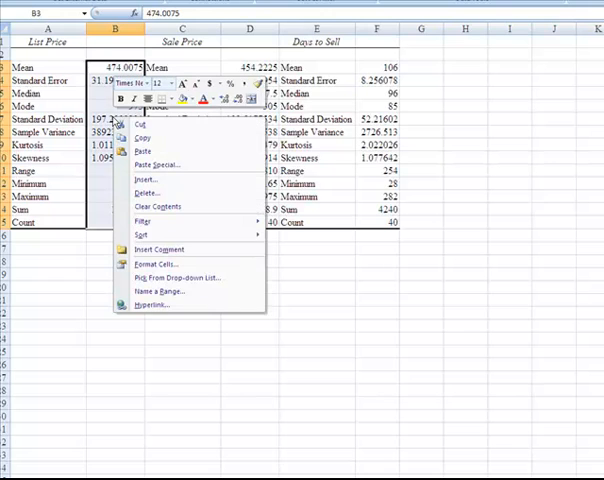
{"action": "mouse_move", "coordinate": [156, 264]}
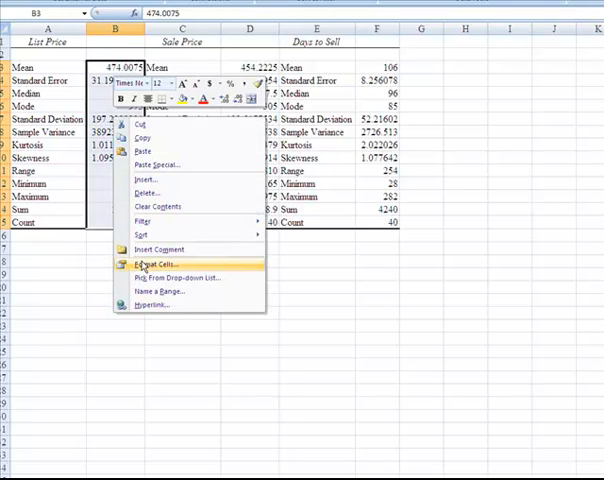
Step: Format the List Price statistics as Number with 2 decimal places
{"action": "left_click", "coordinate": [156, 264]}
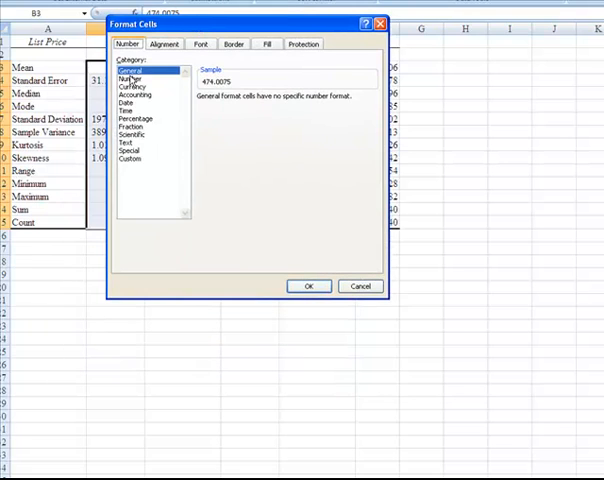
{"action": "left_click", "coordinate": [130, 76]}
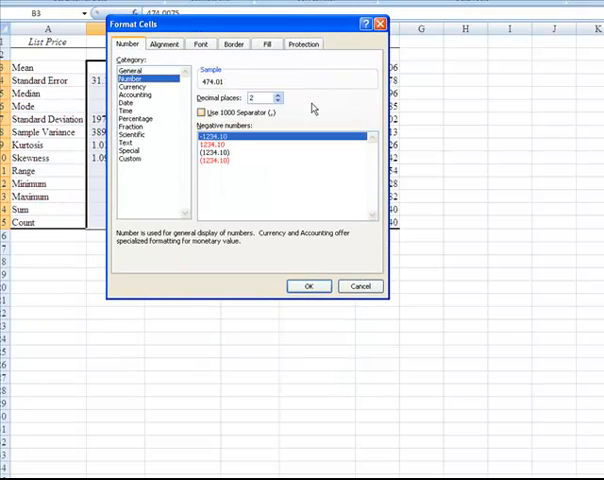
{"action": "left_click", "coordinate": [276, 94]}
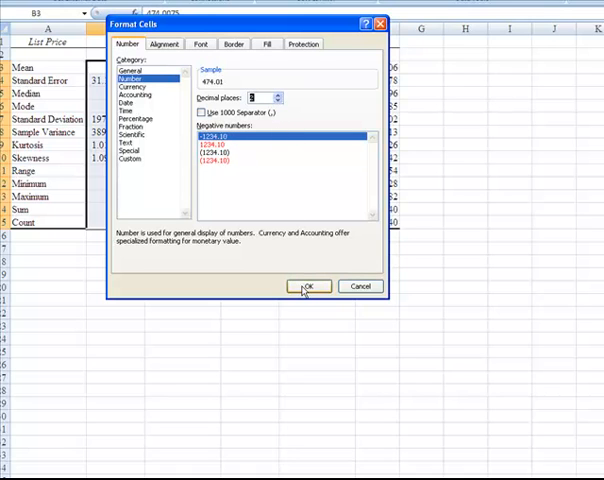
{"action": "left_click", "coordinate": [310, 286]}
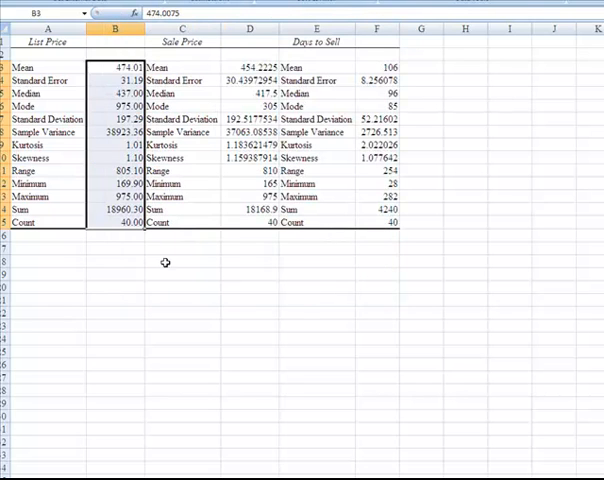
{"action": "mouse_move", "coordinate": [240, 64]}
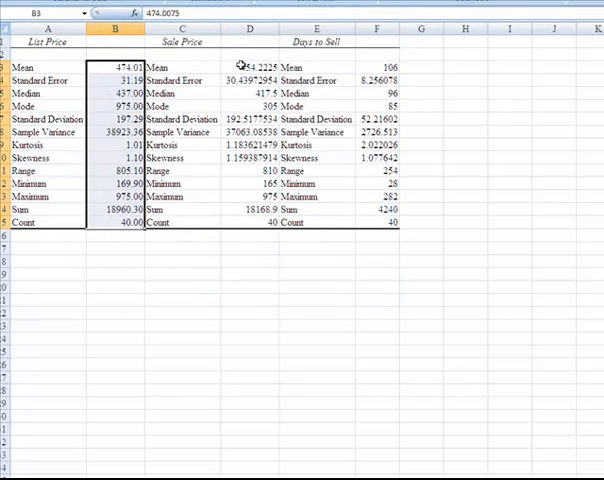
Step: Format the Sale Price statistics as Number with 2 decimal places
{"action": "left_click", "coordinate": [248, 68]}
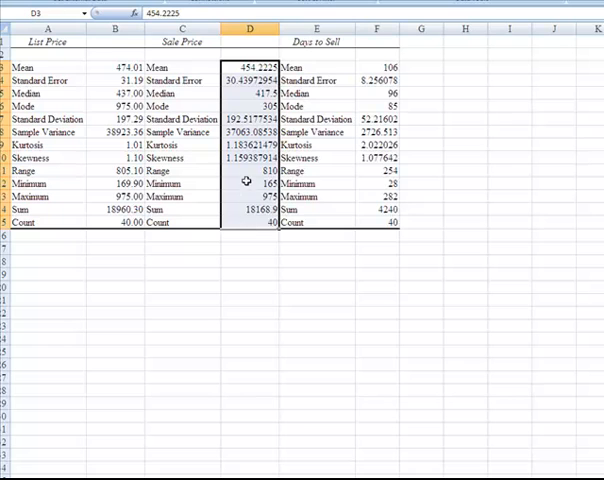
{"action": "right_click", "coordinate": [248, 182]}
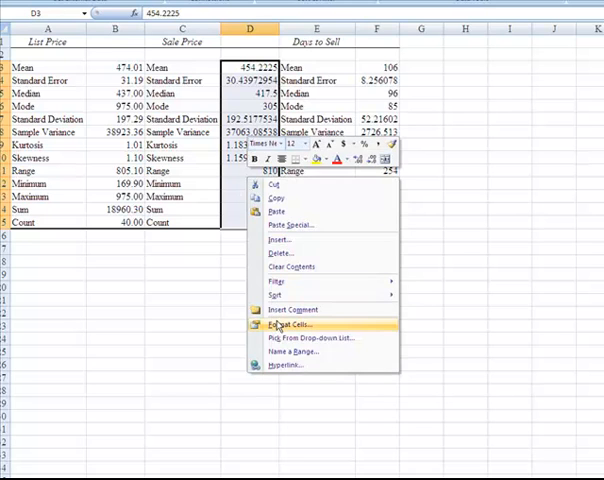
{"action": "left_click", "coordinate": [304, 328]}
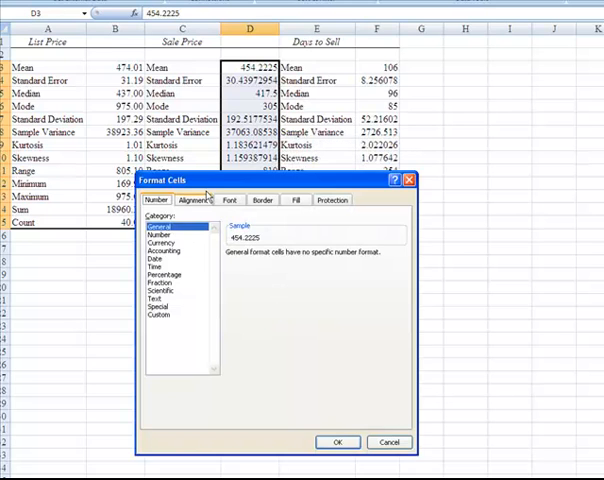
{"action": "left_click", "coordinate": [156, 234]}
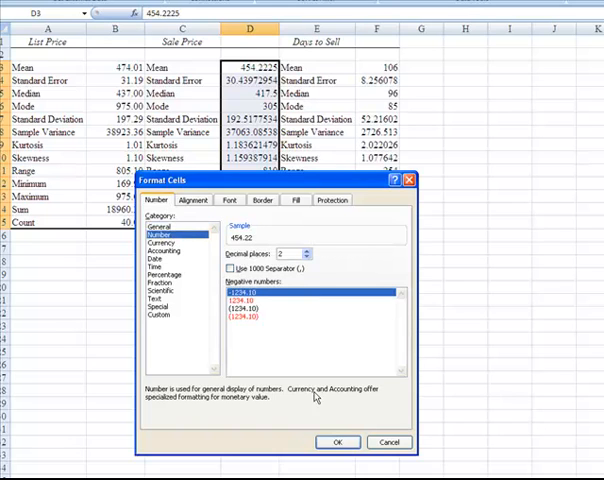
{"action": "left_click", "coordinate": [338, 442]}
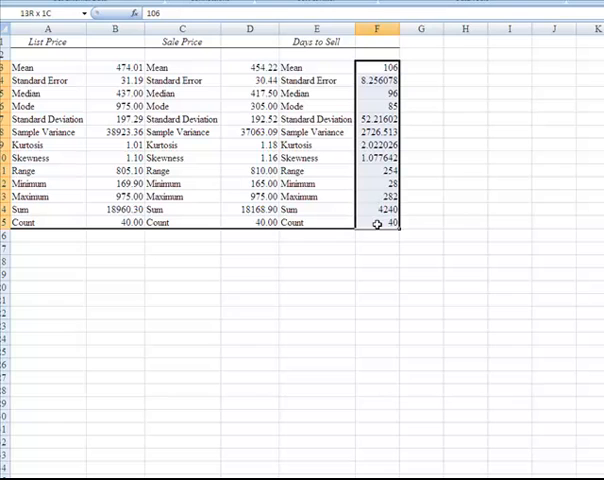
Step: Format the Days to Sell statistics as Number with 2 decimal places
{"action": "right_click", "coordinate": [388, 222]}
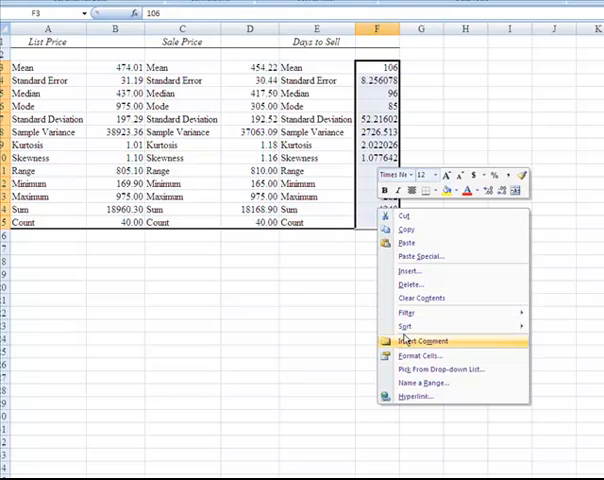
{"action": "left_click", "coordinate": [420, 356]}
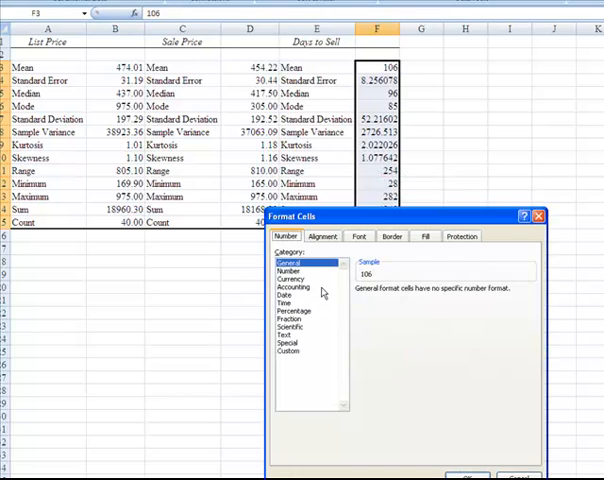
{"action": "left_click", "coordinate": [290, 270]}
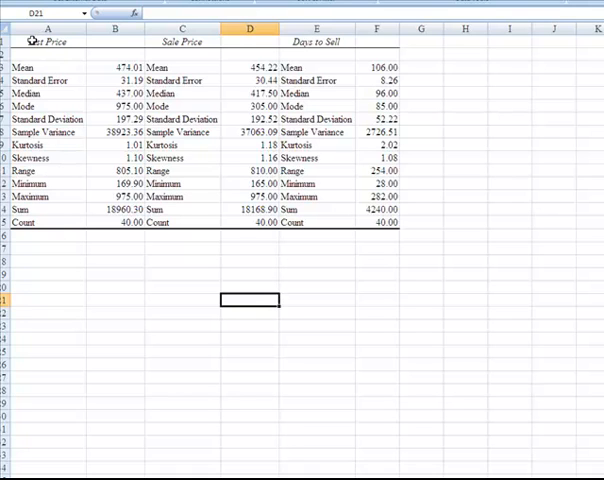
{"action": "left_click", "coordinate": [114, 66]}
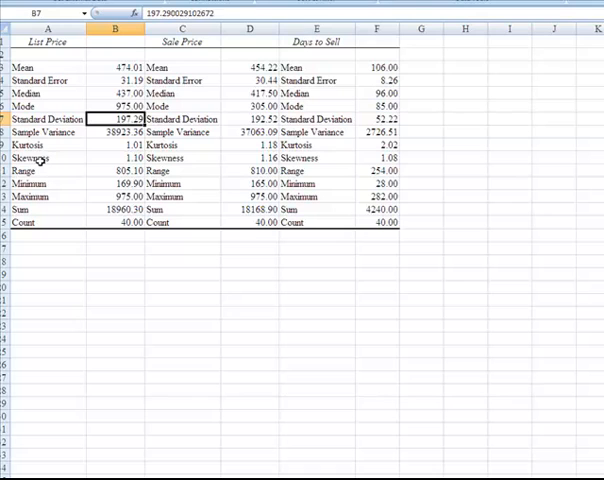
{"action": "left_click", "coordinate": [40, 144]}
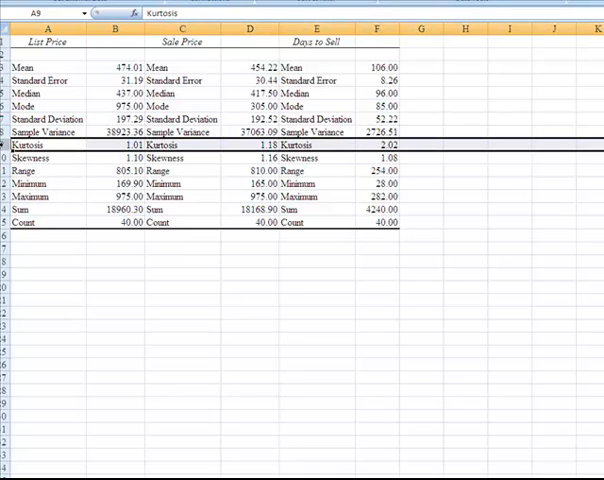
{"action": "left_click", "coordinate": [112, 156]}
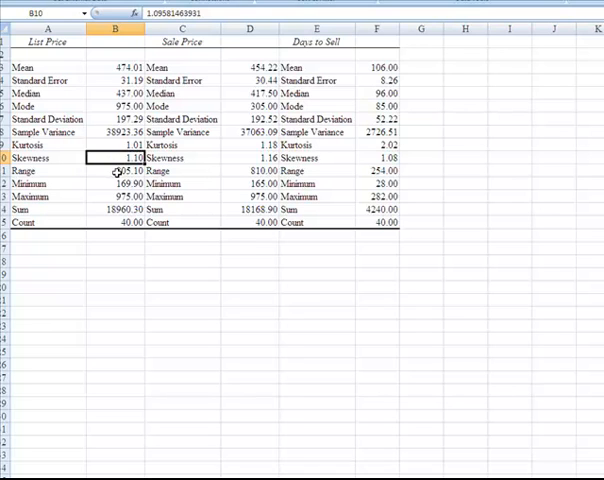
{"action": "left_click", "coordinate": [112, 184]}
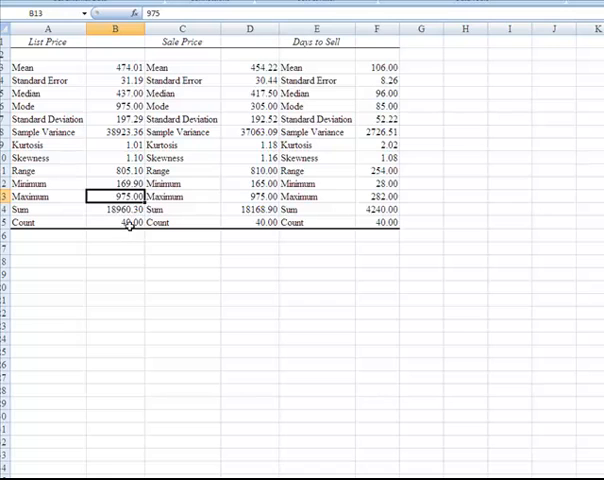
{"action": "left_click", "coordinate": [116, 222]}
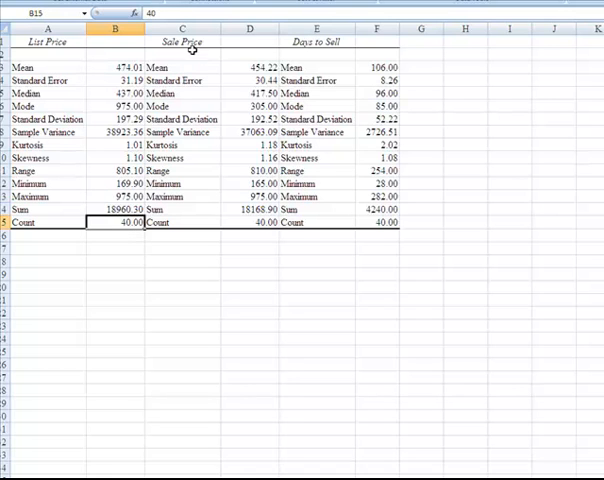
{"action": "mouse_move", "coordinate": [168, 224]}
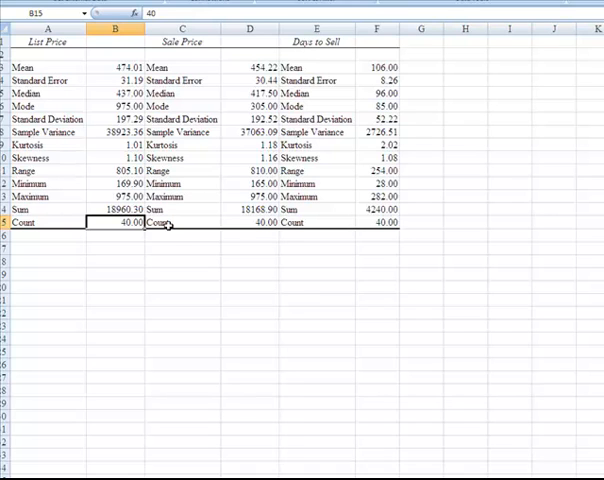
{"action": "left_click", "coordinate": [180, 236]}
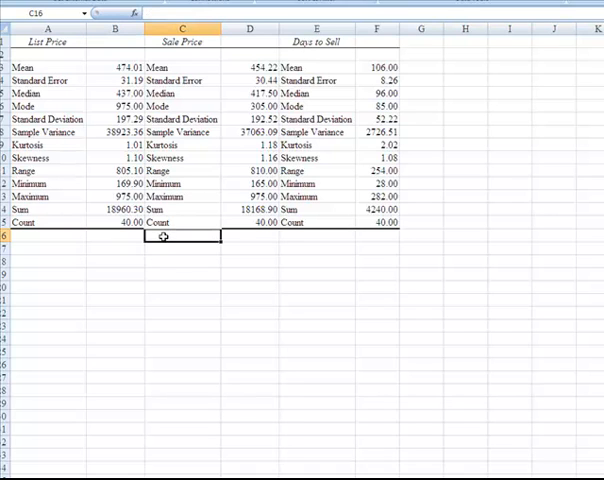
{"action": "mouse_move", "coordinate": [136, 344]}
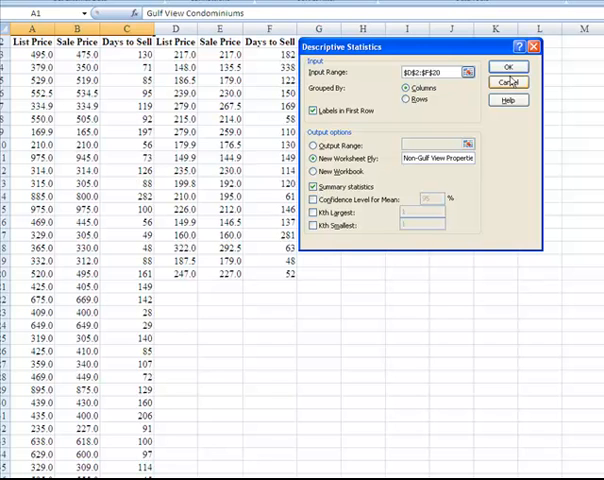
Step: Run Descriptive Statistics on the Non-Gulf View data to a new Non-Gulf View Properties sheet
{"action": "left_click", "coordinate": [508, 68]}
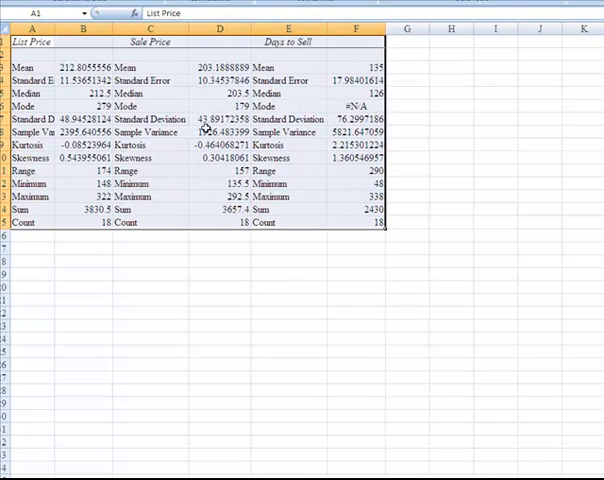
Step: Format the Non-Gulf View List Price statistics as Number with 2 decimal places
{"action": "left_click", "coordinate": [150, 184]}
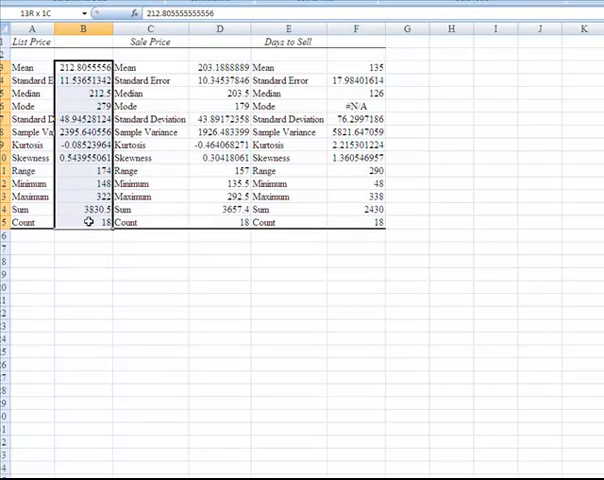
{"action": "right_click", "coordinate": [90, 180]}
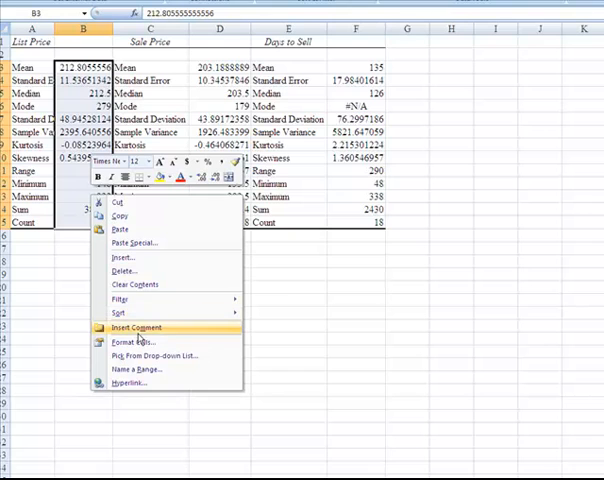
{"action": "left_click", "coordinate": [124, 340]}
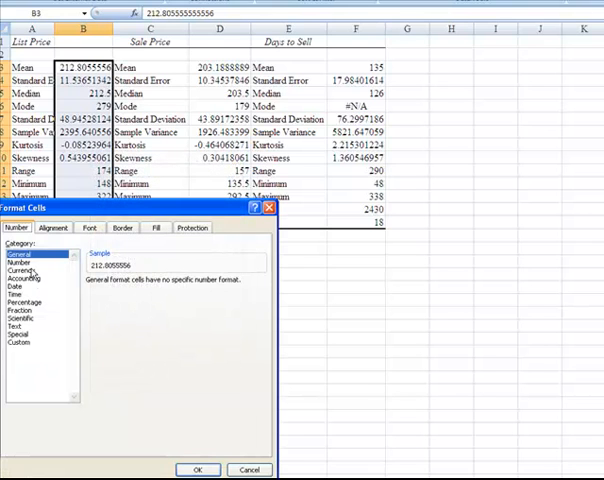
{"action": "left_click", "coordinate": [20, 258]}
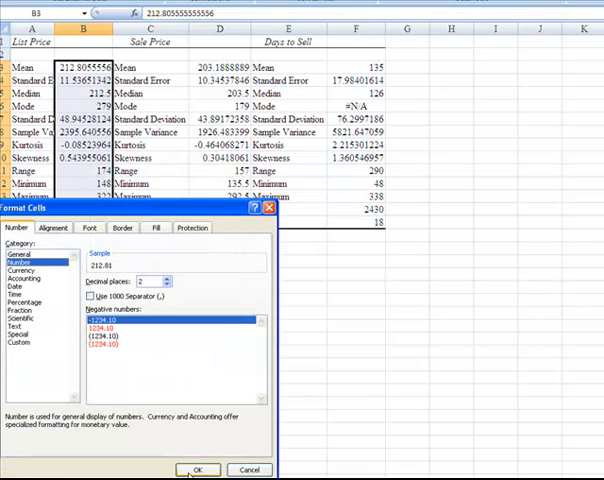
{"action": "left_click", "coordinate": [196, 468]}
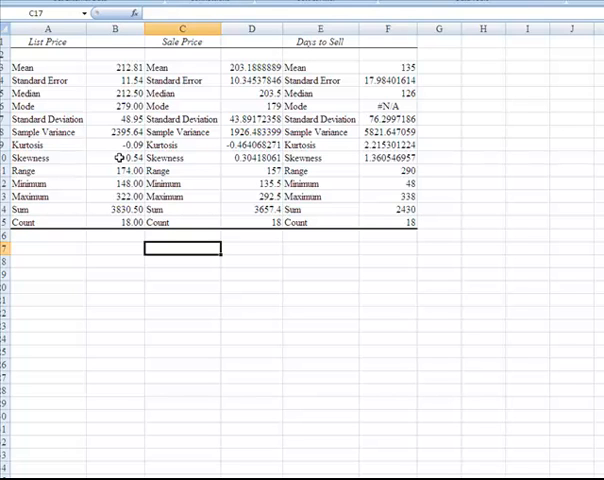
{"action": "left_click", "coordinate": [110, 156]}
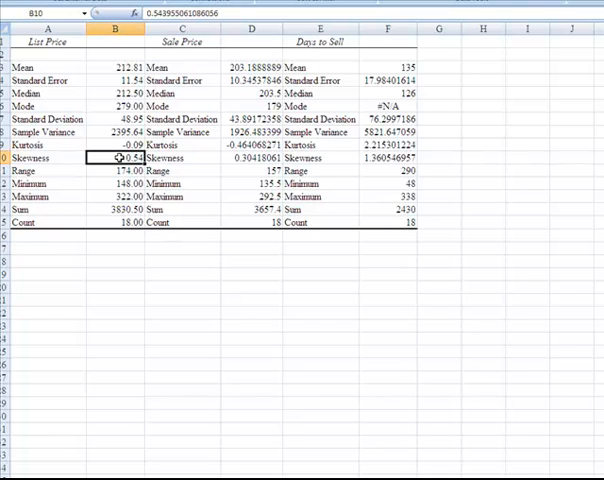
{"action": "left_click", "coordinate": [252, 156]}
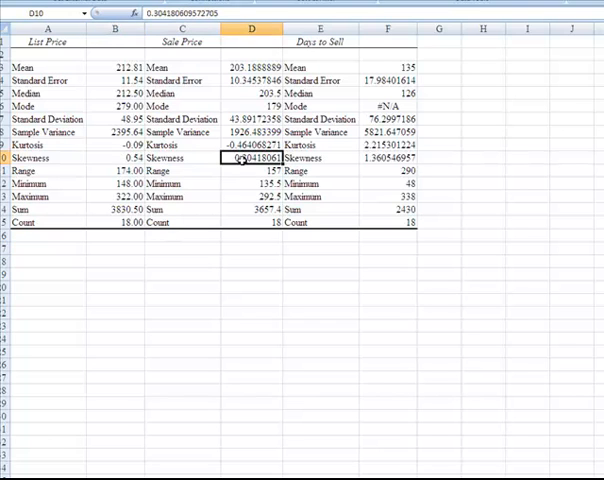
{"action": "left_click", "coordinate": [384, 158]}
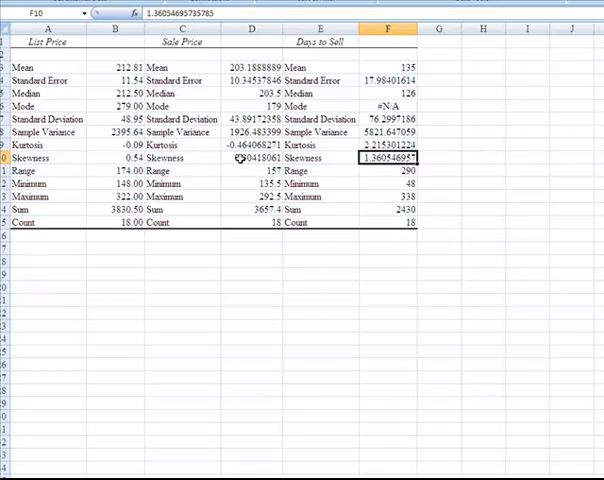
{"action": "left_click", "coordinate": [248, 158]}
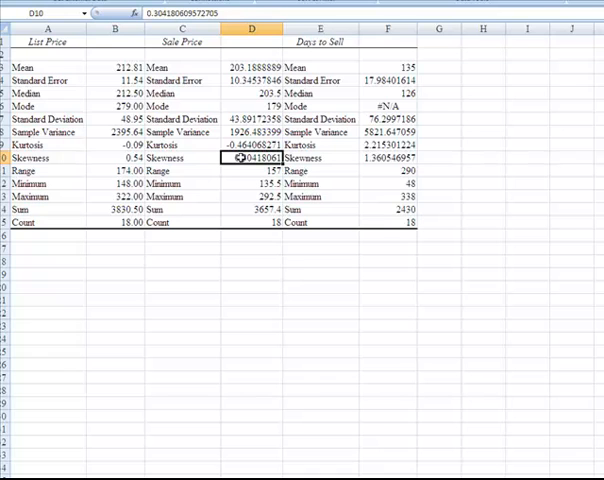